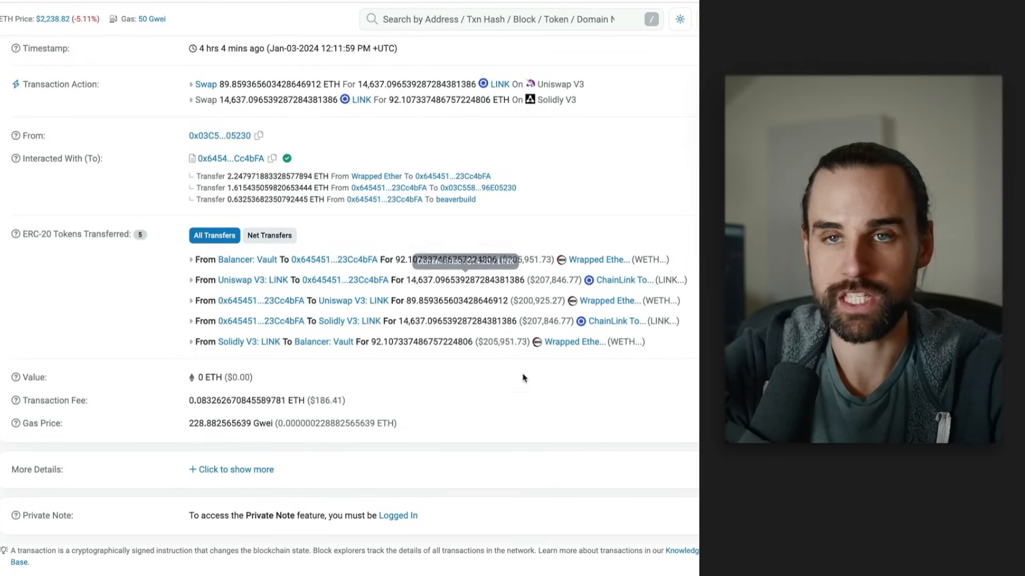
pyautogui.moveTo(493, 326)
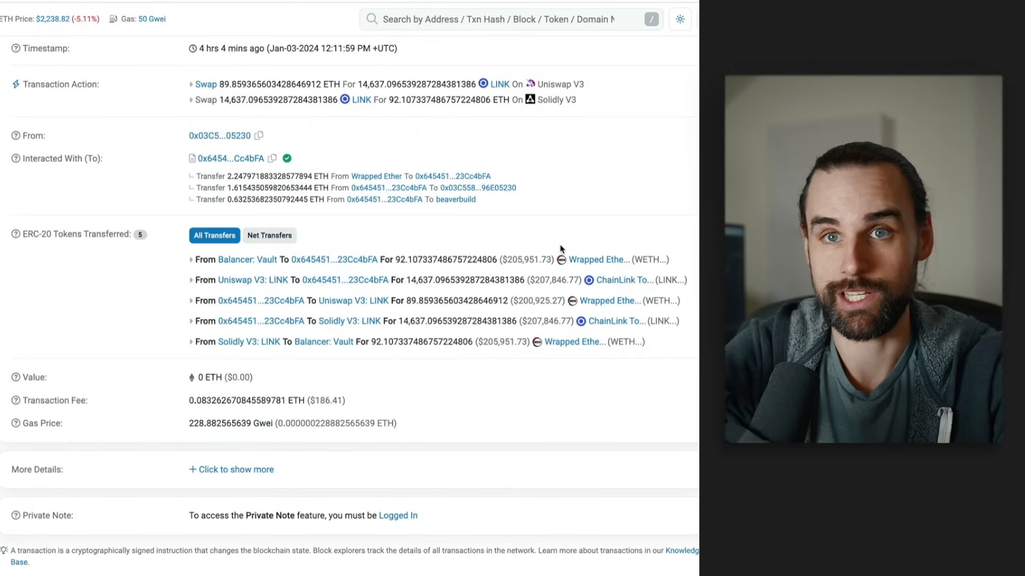
pyautogui.moveTo(529, 336)
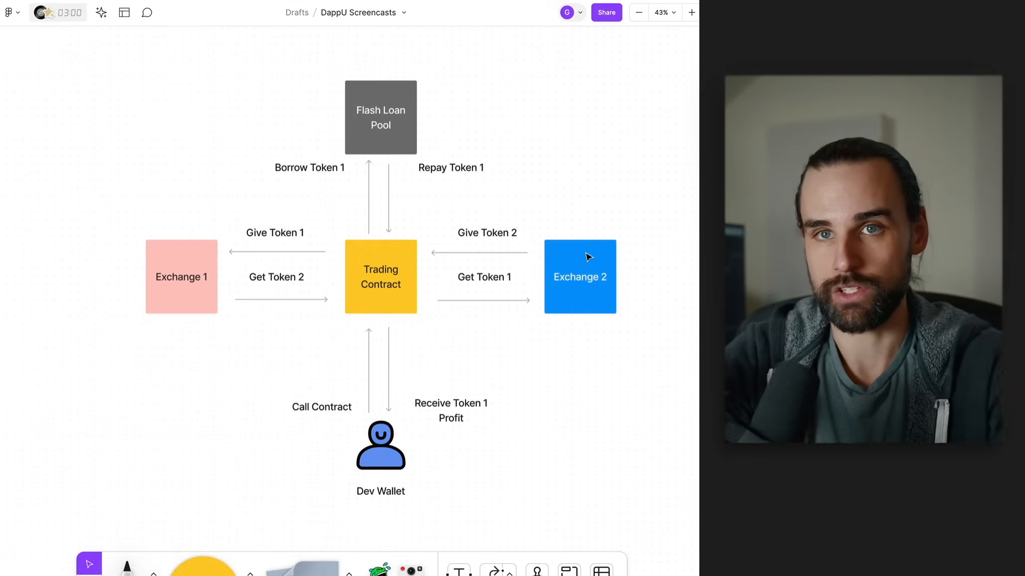
pyautogui.moveTo(494, 185)
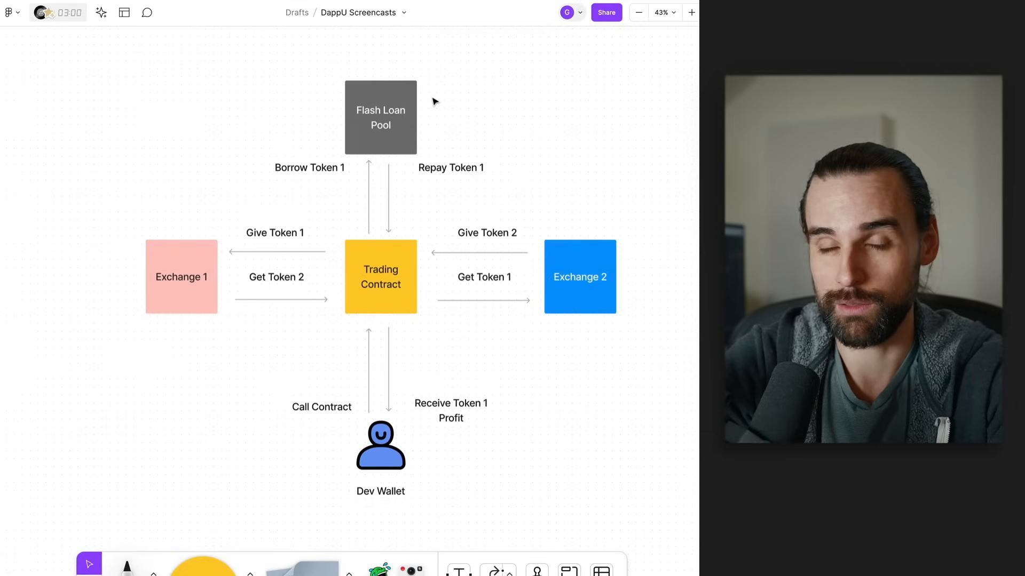
pyautogui.moveTo(474, 458)
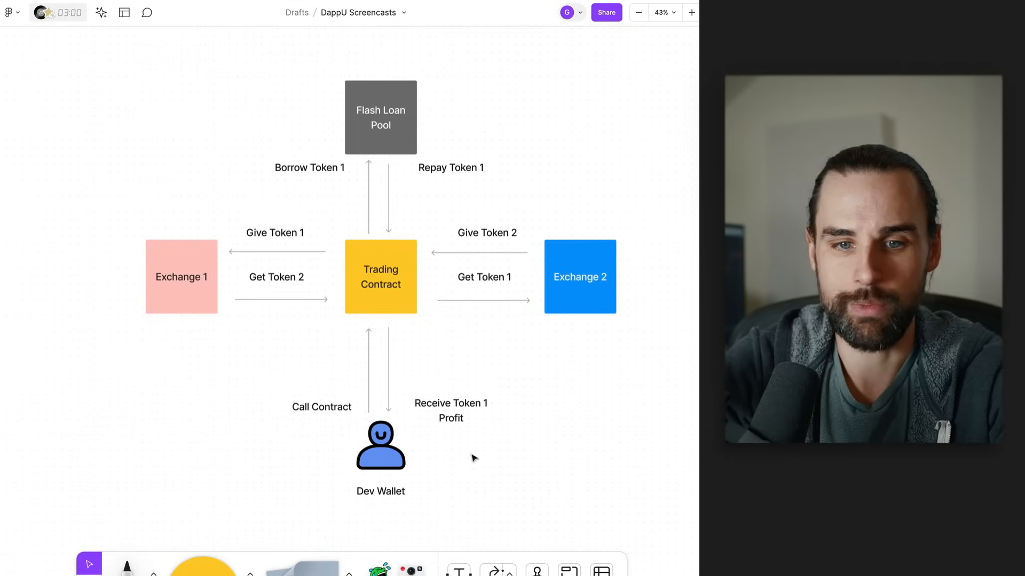
pyautogui.moveTo(428, 300)
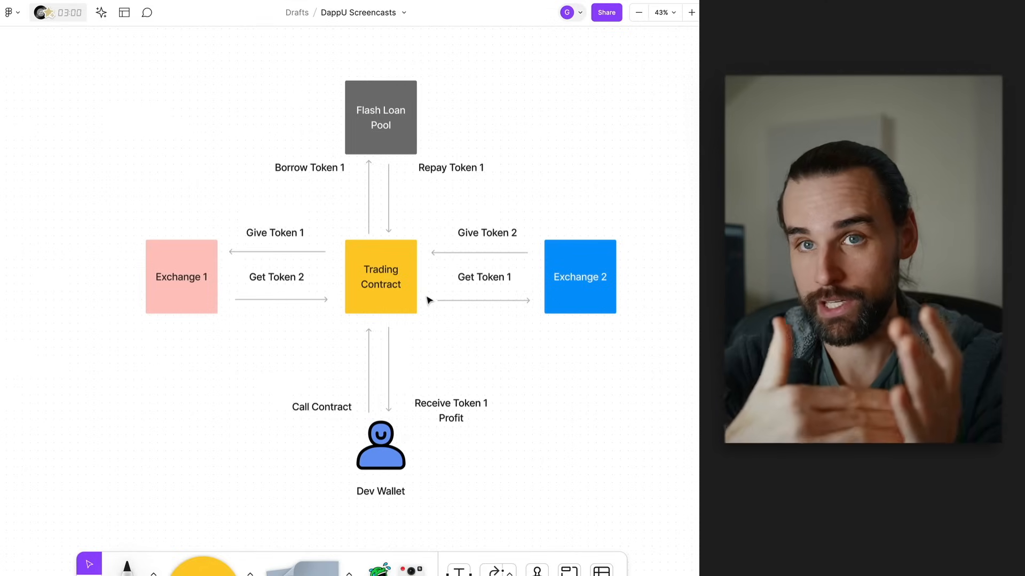
pyautogui.moveTo(431, 329)
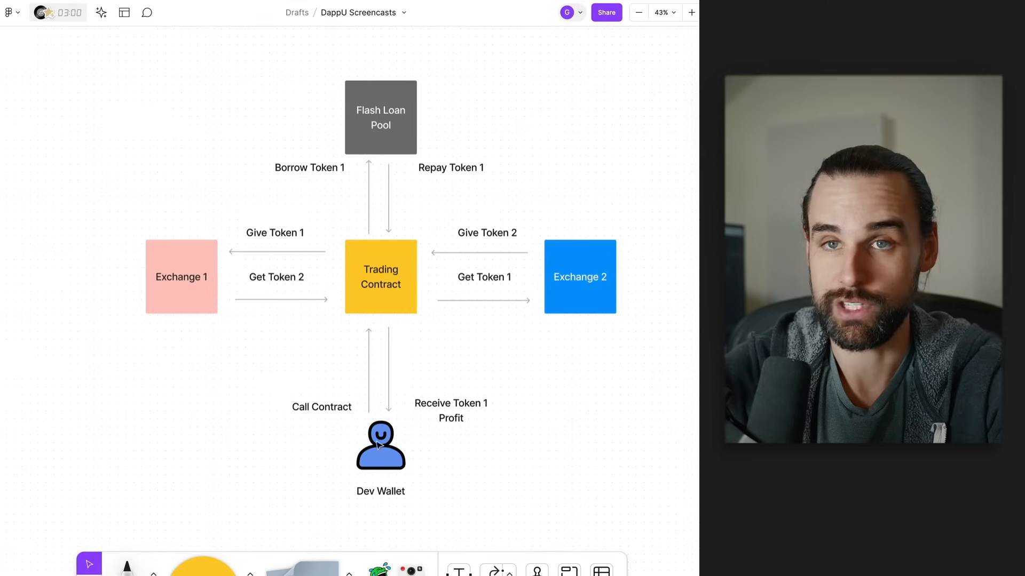
pyautogui.moveTo(375, 279)
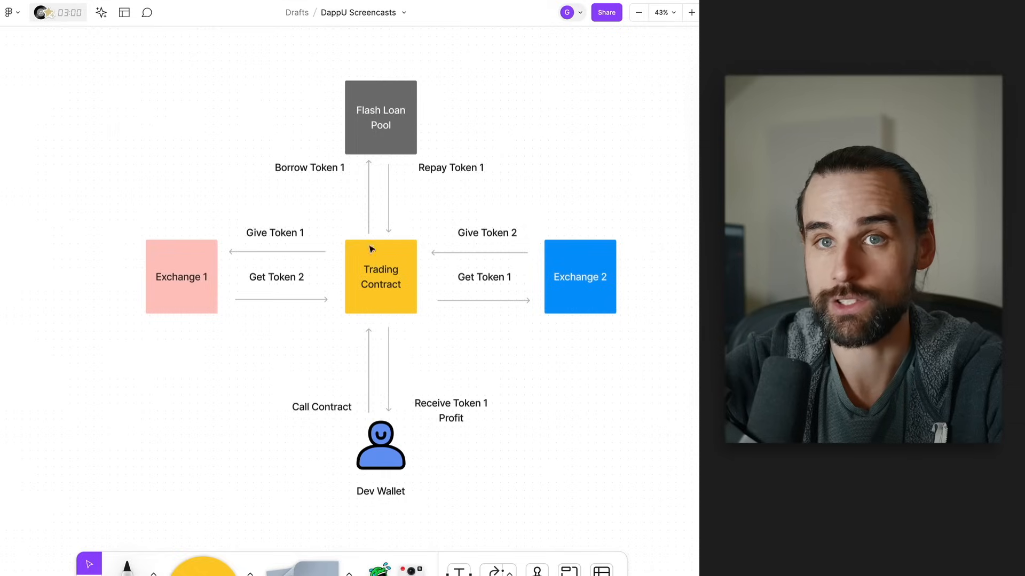
pyautogui.moveTo(378, 113)
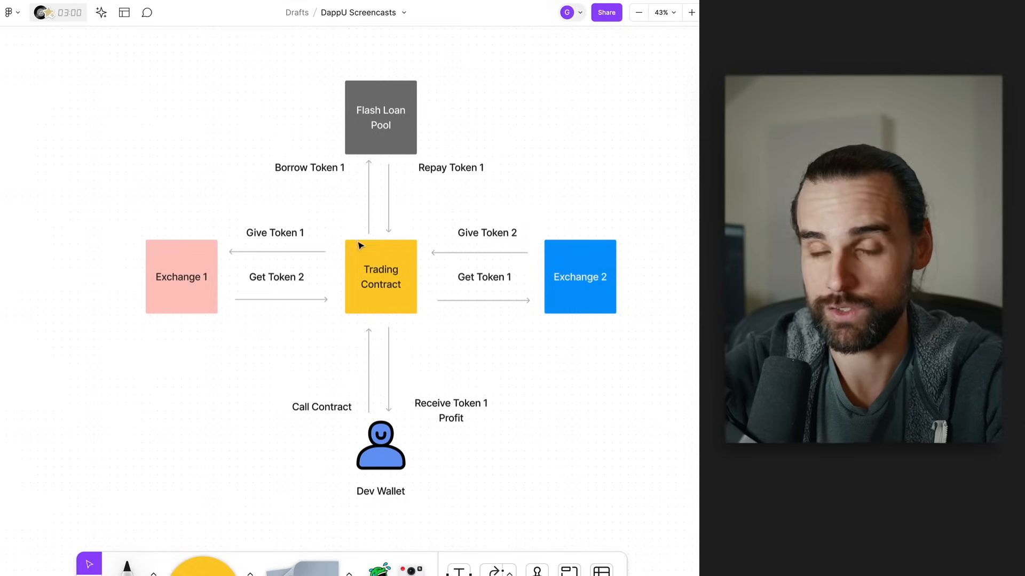
pyautogui.moveTo(197, 270)
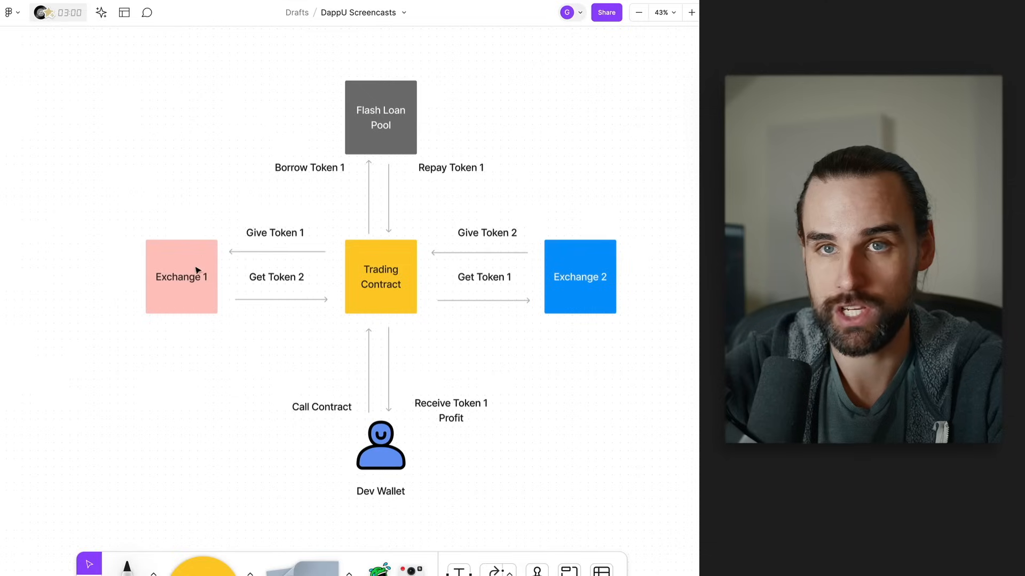
pyautogui.moveTo(459, 261)
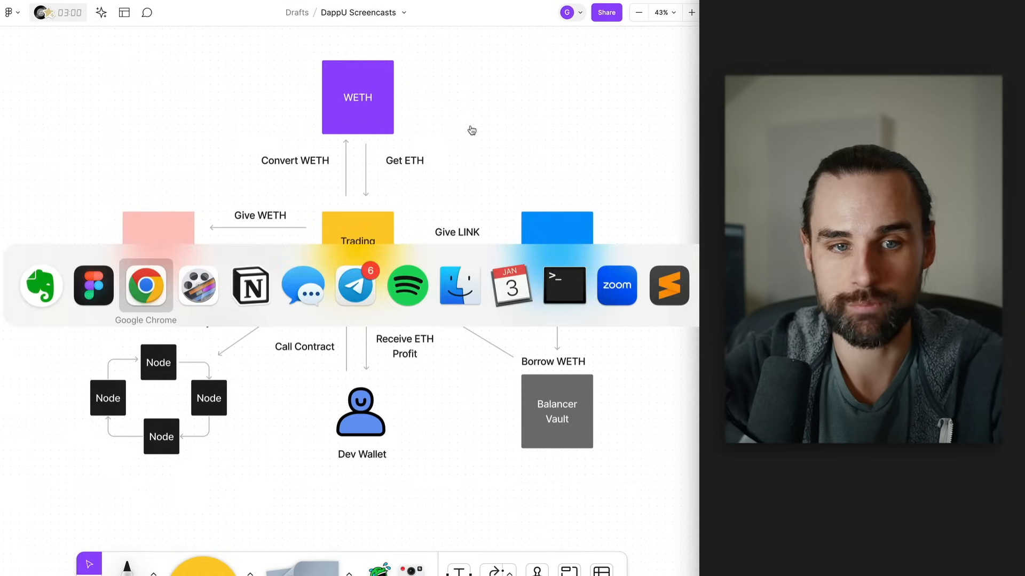
# Switch from Figma to Chrome to bring the Etherscan transaction page back up.
pyautogui.click(146, 286)
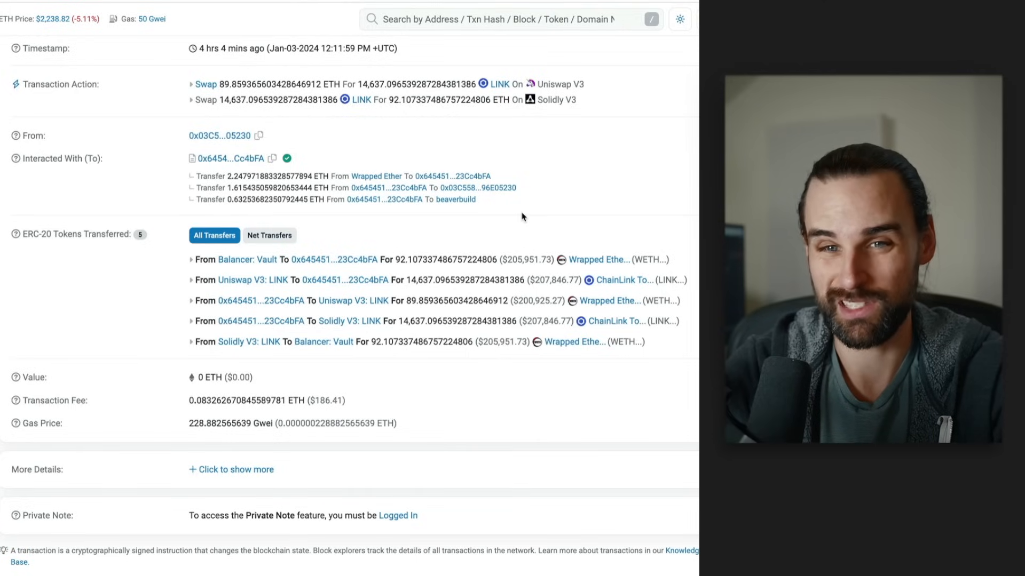
pyautogui.moveTo(526, 232)
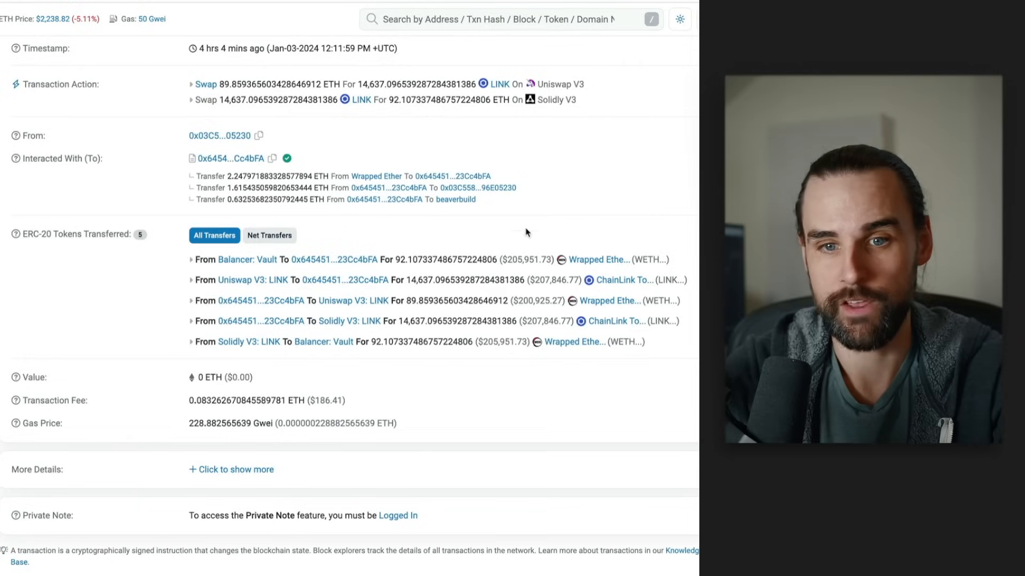
pyautogui.moveTo(477, 375)
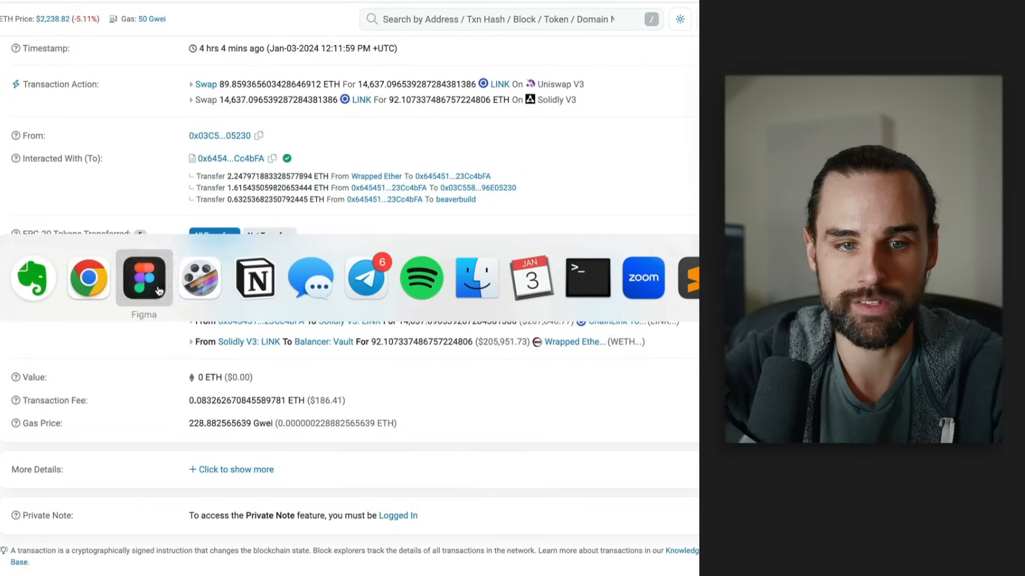
# Return to the detailed arbitrage diagram in Figma via the app switcher.
pyautogui.click(144, 278)
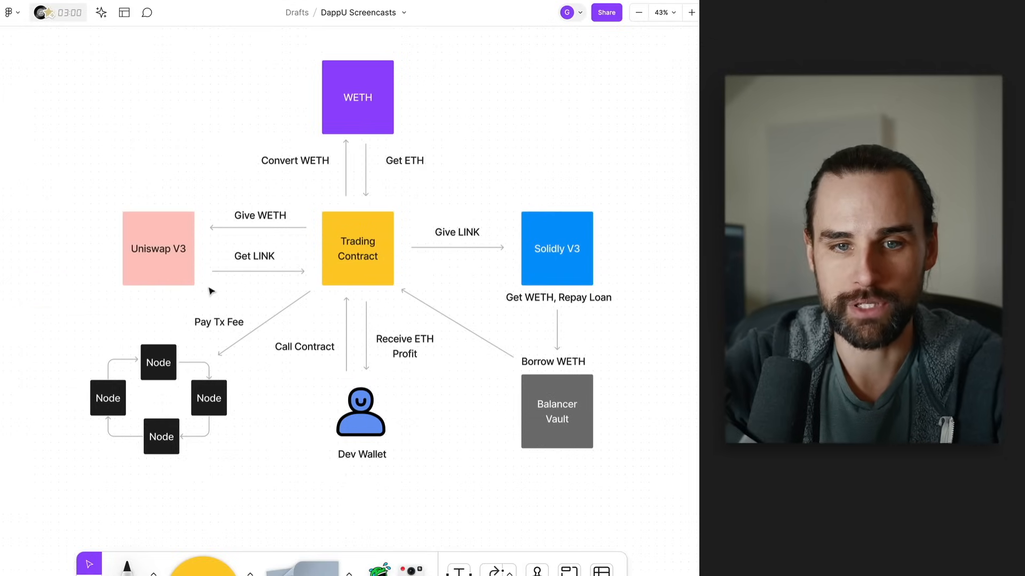
pyautogui.moveTo(494, 275)
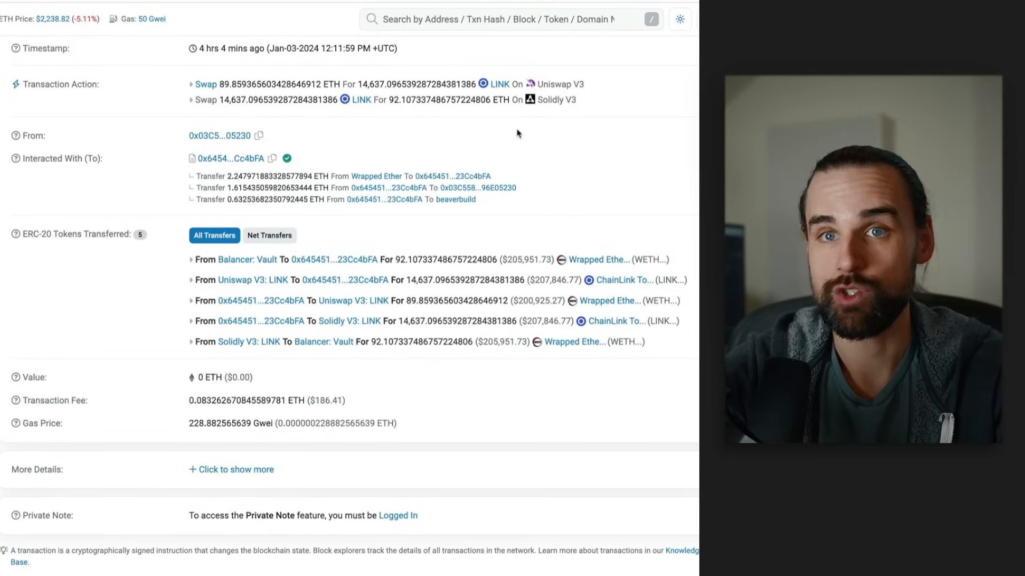
pyautogui.moveTo(487, 173)
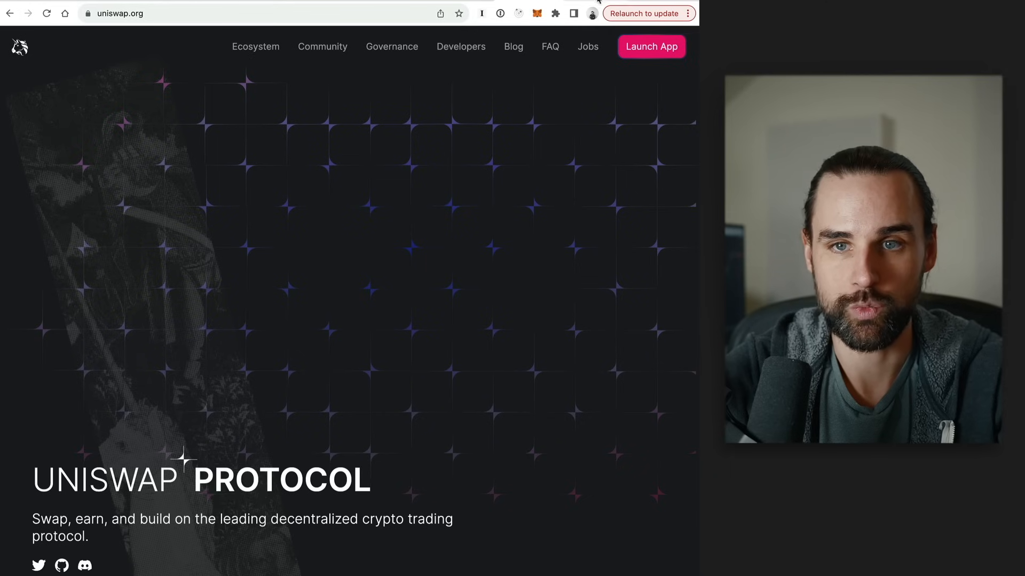
# Launch the Uniswap swap app, then move to the CoinGecko Chainlink price tab.
pyautogui.click(652, 46)
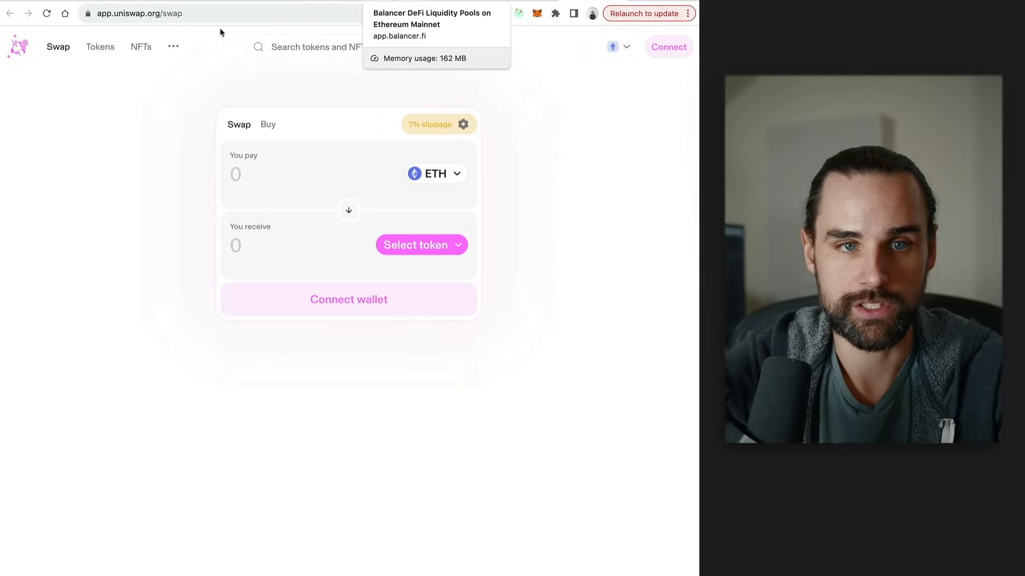
pyautogui.click(137, 12)
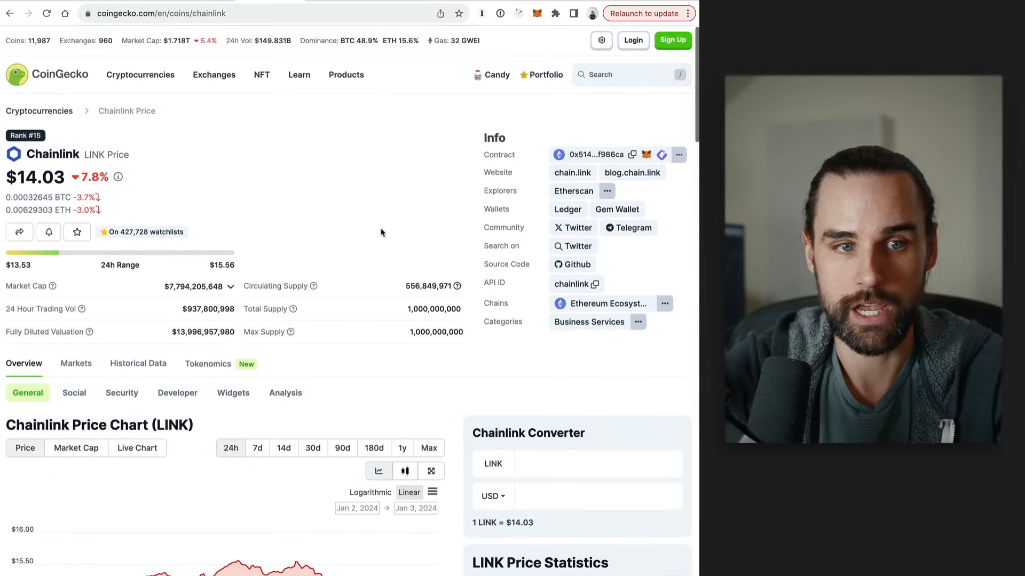
pyautogui.moveTo(391, 168)
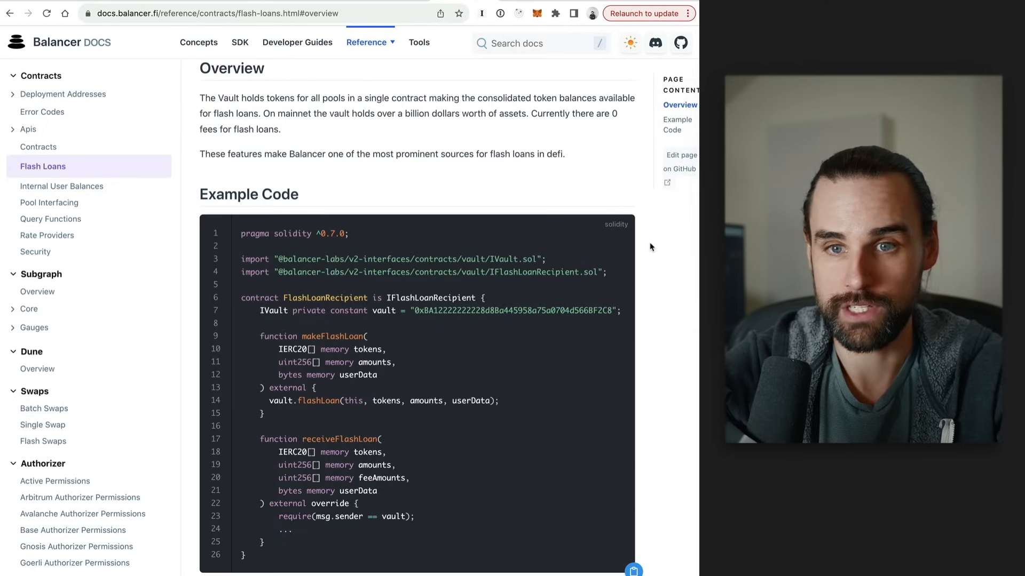
# Scroll through the FlashLoanRecipient example code on Balancer's Flash Loans page.
pyautogui.scroll(-3)
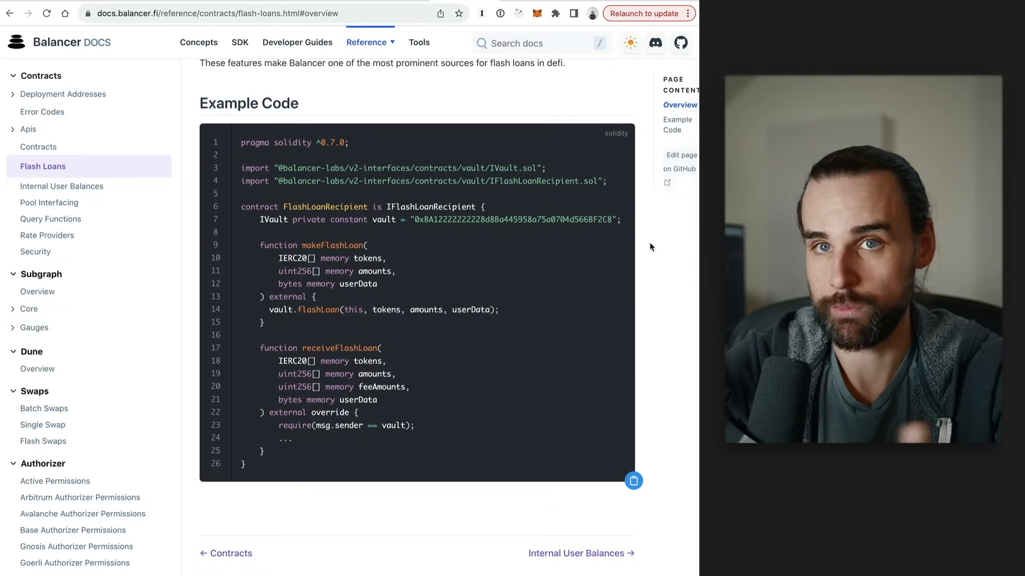
pyautogui.scroll(3)
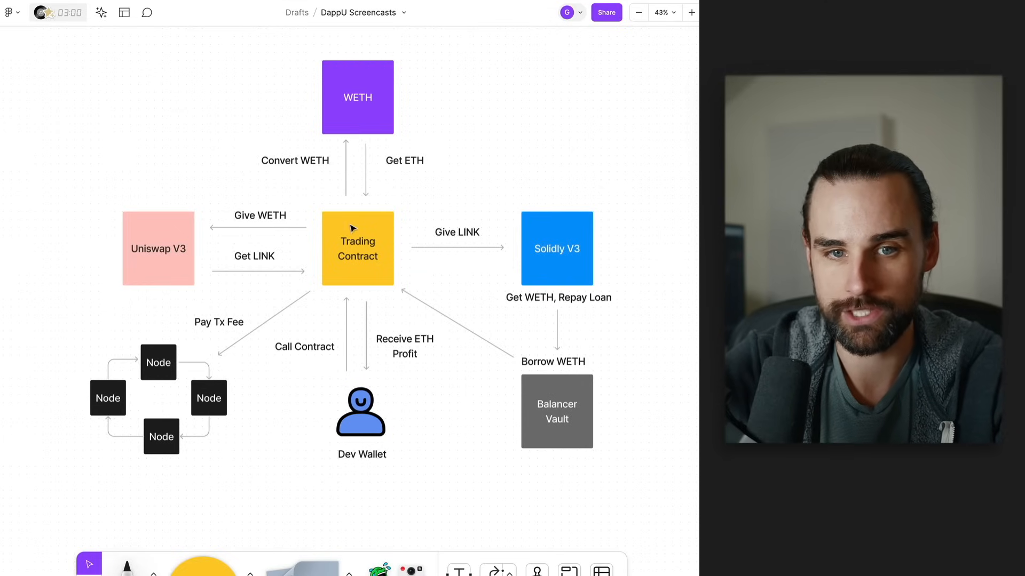
pyautogui.moveTo(340, 280)
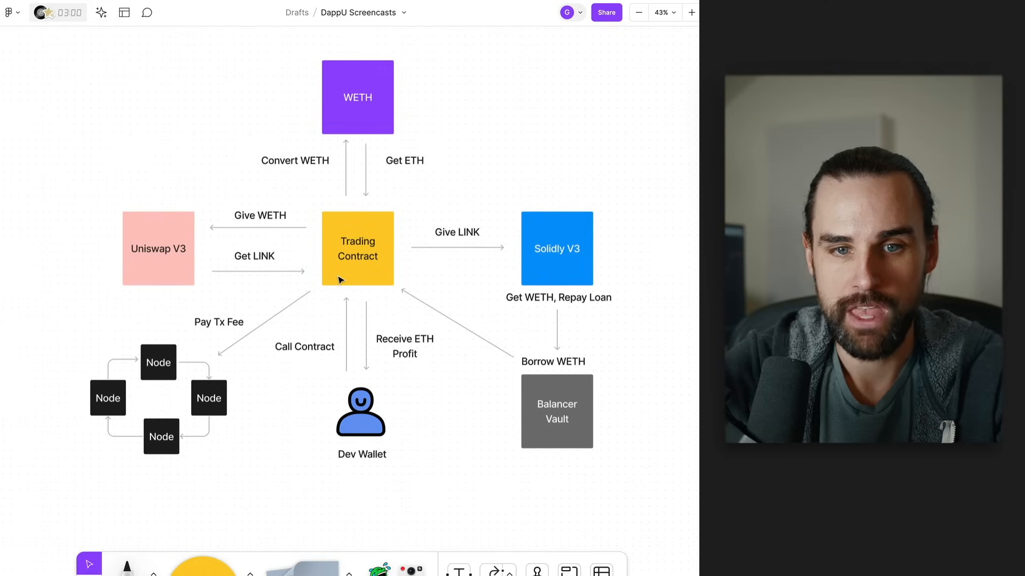
pyautogui.moveTo(360, 261)
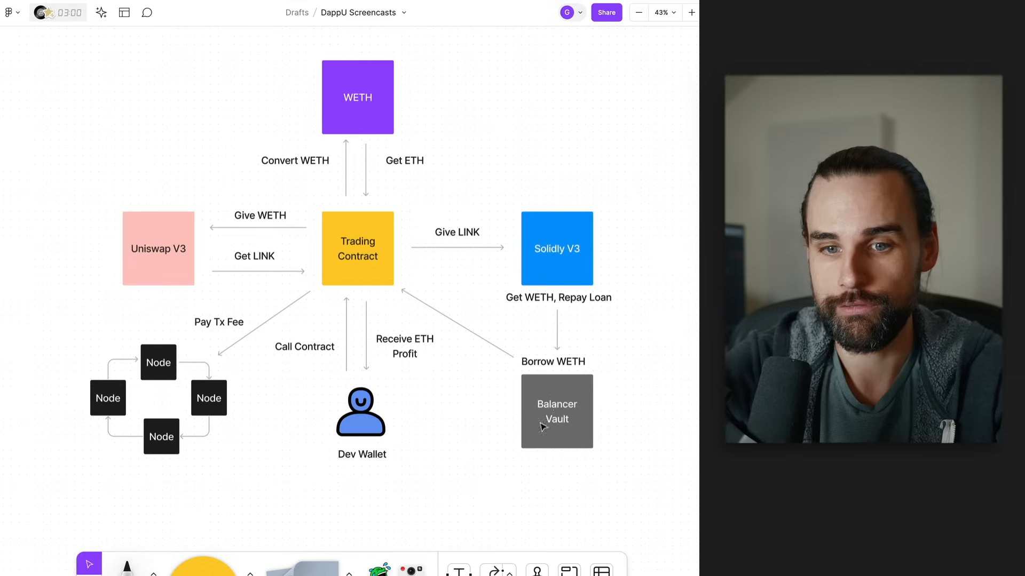
pyautogui.moveTo(498, 353)
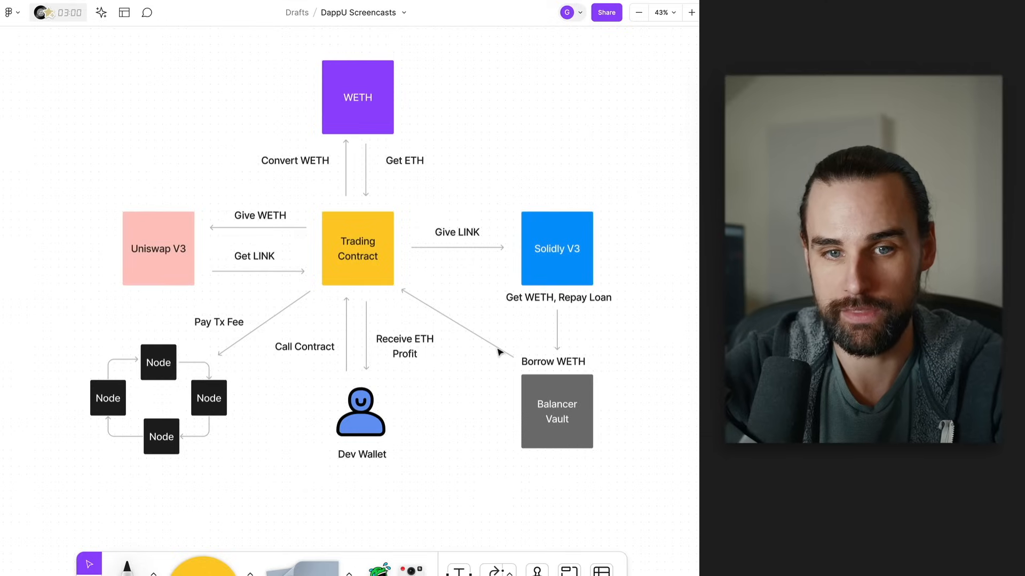
pyautogui.moveTo(346, 247)
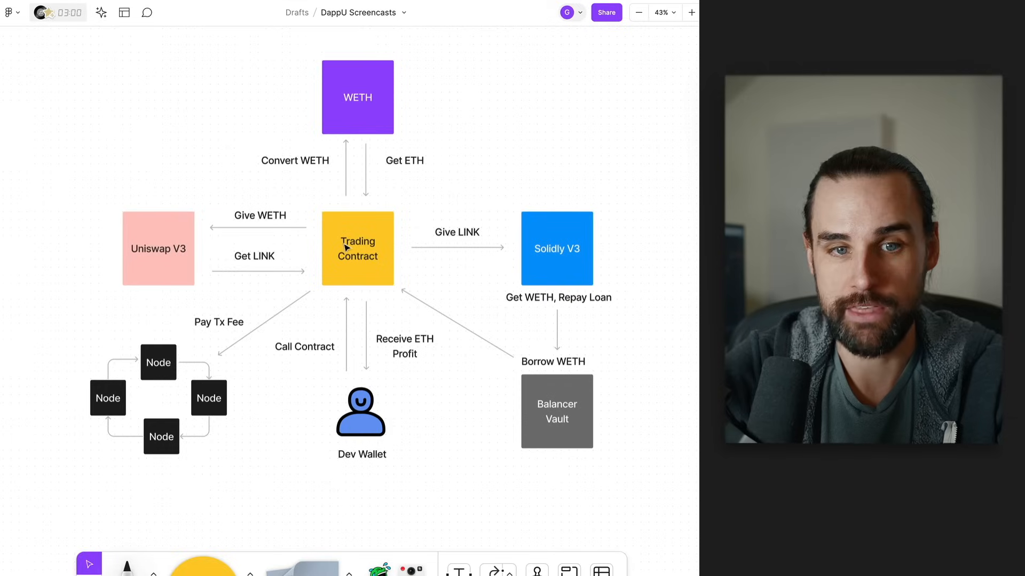
pyautogui.moveTo(219, 231)
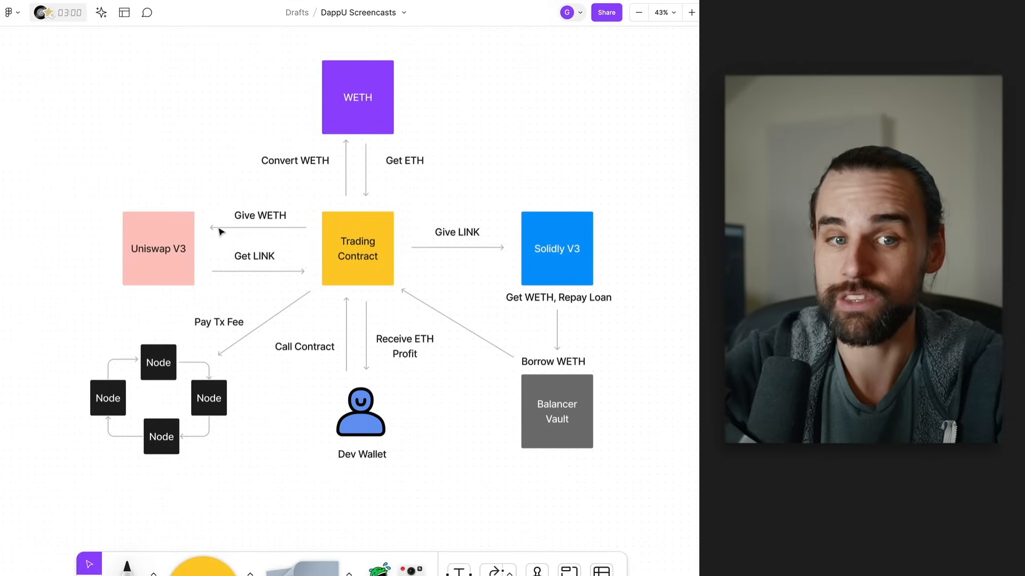
pyautogui.moveTo(164, 259)
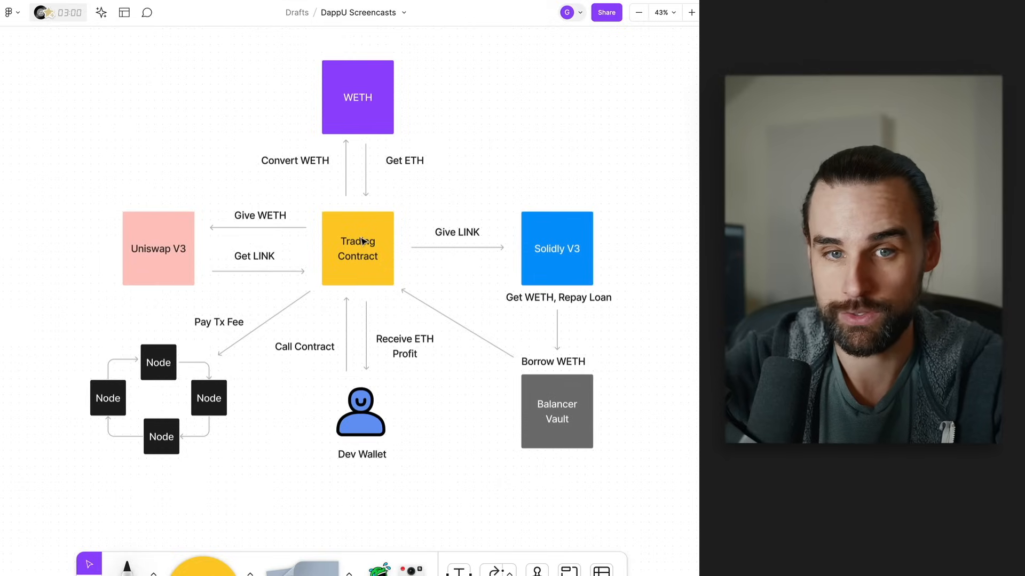
pyautogui.moveTo(541, 237)
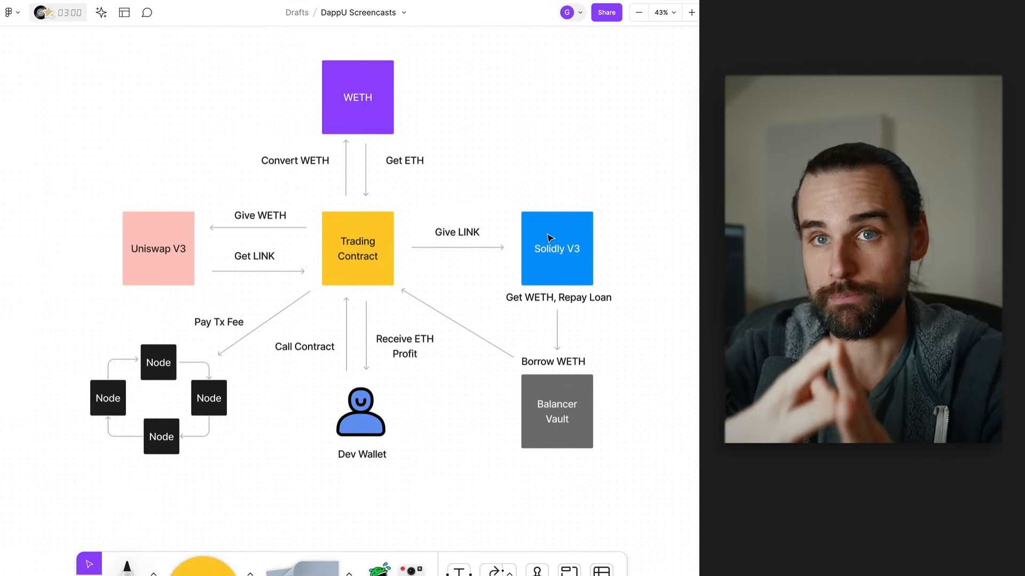
pyautogui.moveTo(564, 255)
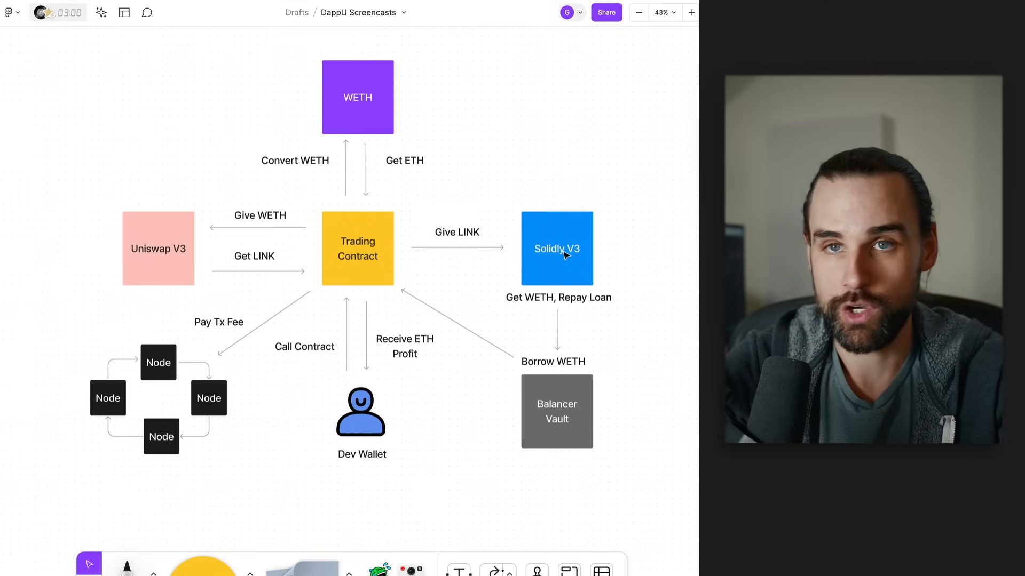
pyautogui.moveTo(462, 257)
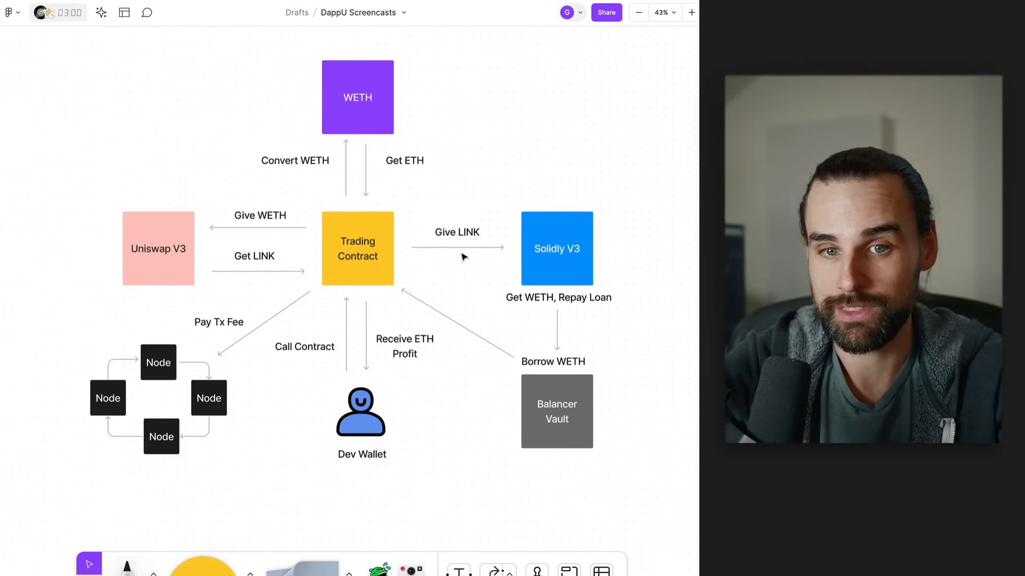
pyautogui.moveTo(583, 266)
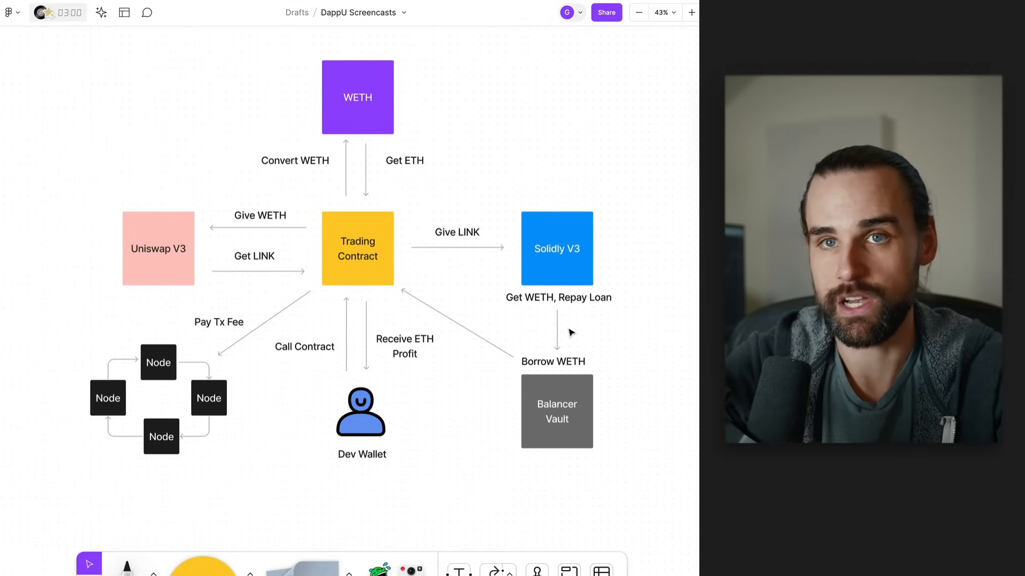
pyautogui.moveTo(519, 374)
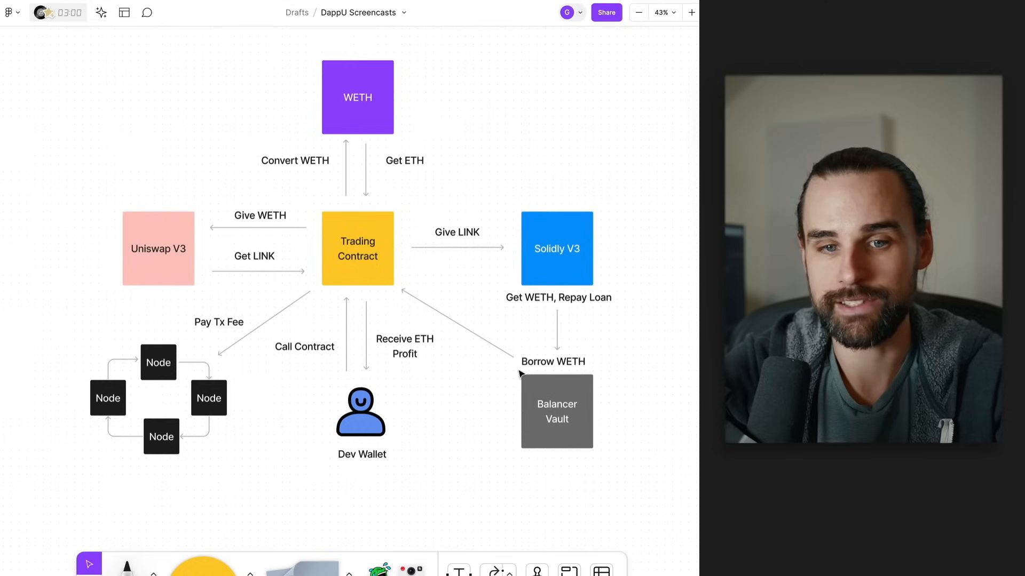
pyautogui.moveTo(370, 275)
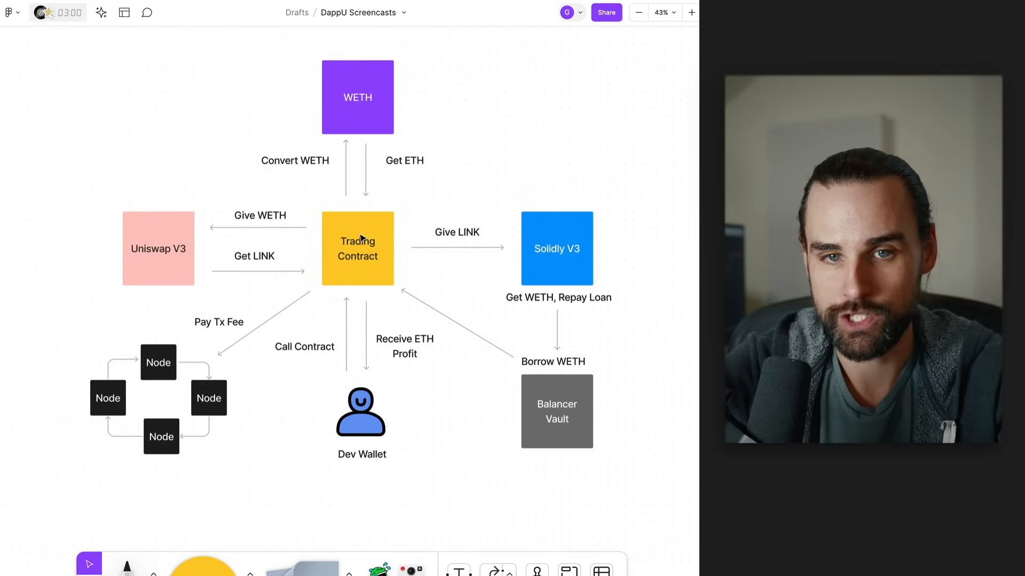
pyautogui.moveTo(360, 234)
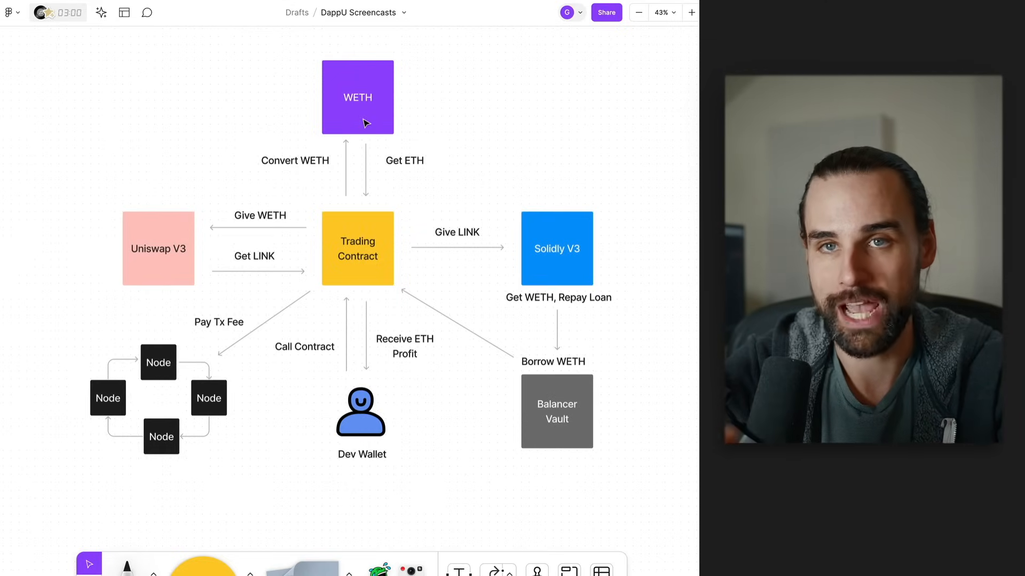
pyautogui.moveTo(382, 193)
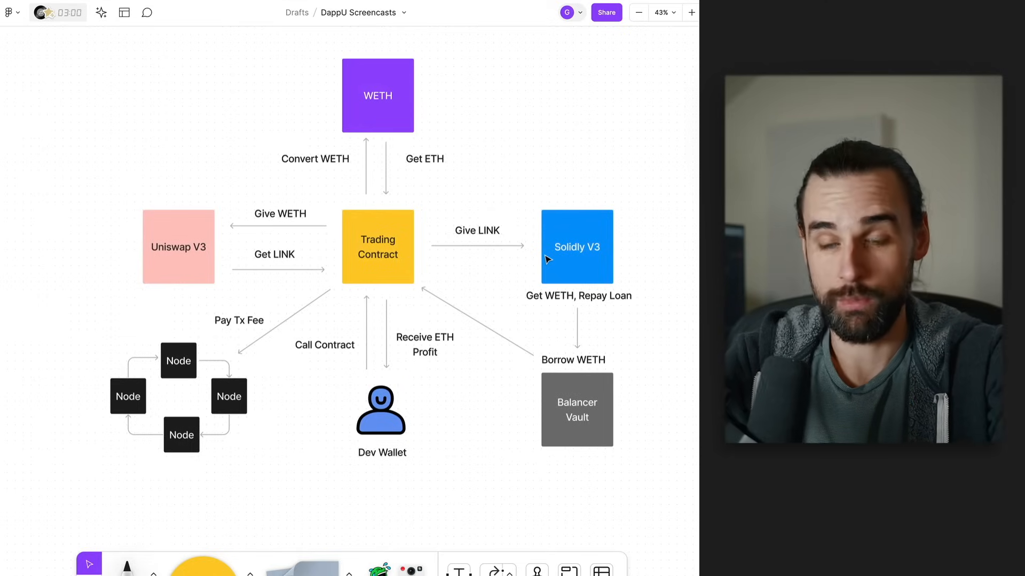
# Scroll the canvas to the generic Flash Loan Pool diagram with Exchange 1 and Exchange 2.
pyautogui.scroll(-3)
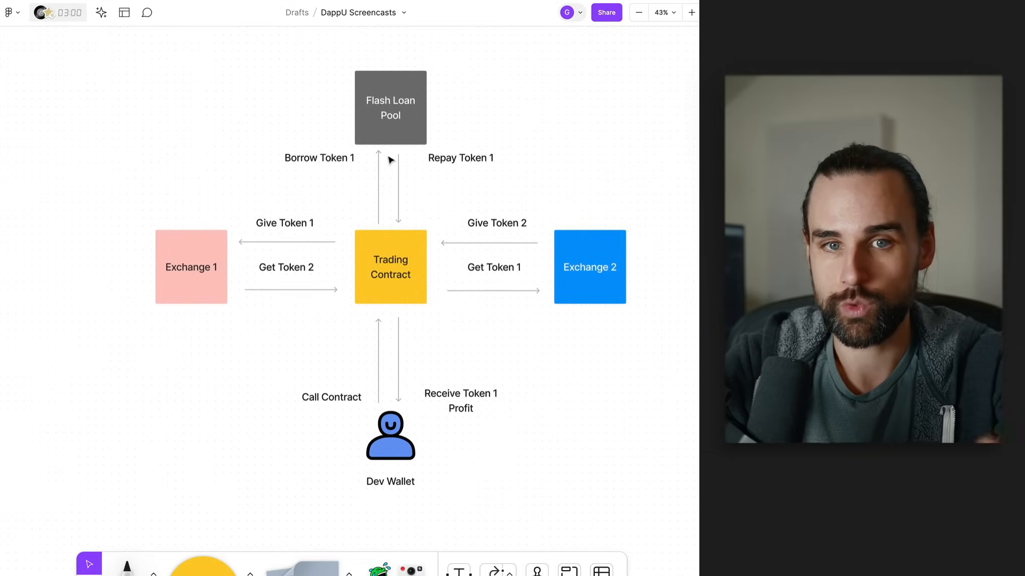
pyautogui.moveTo(464, 327)
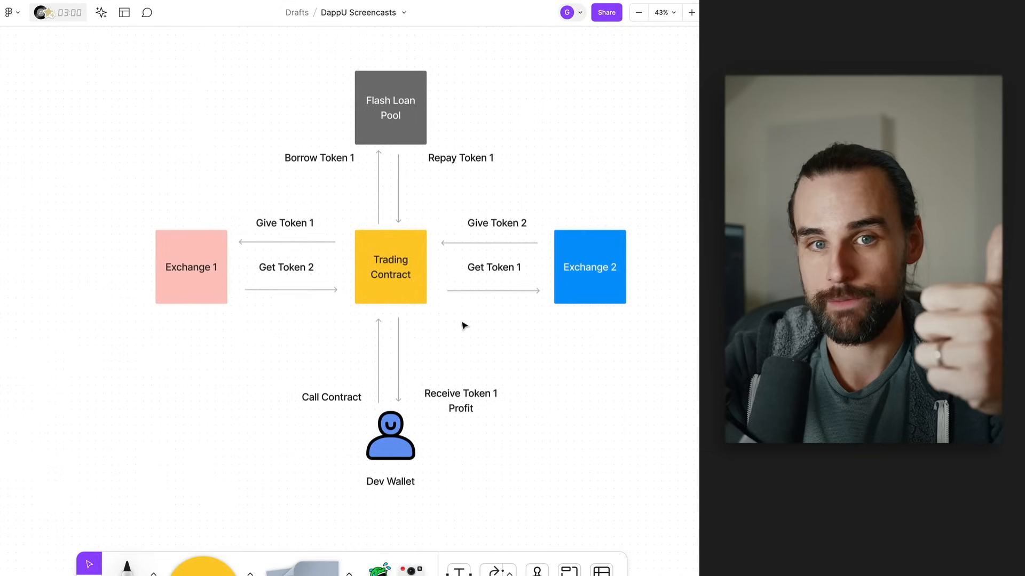
pyautogui.moveTo(216, 290)
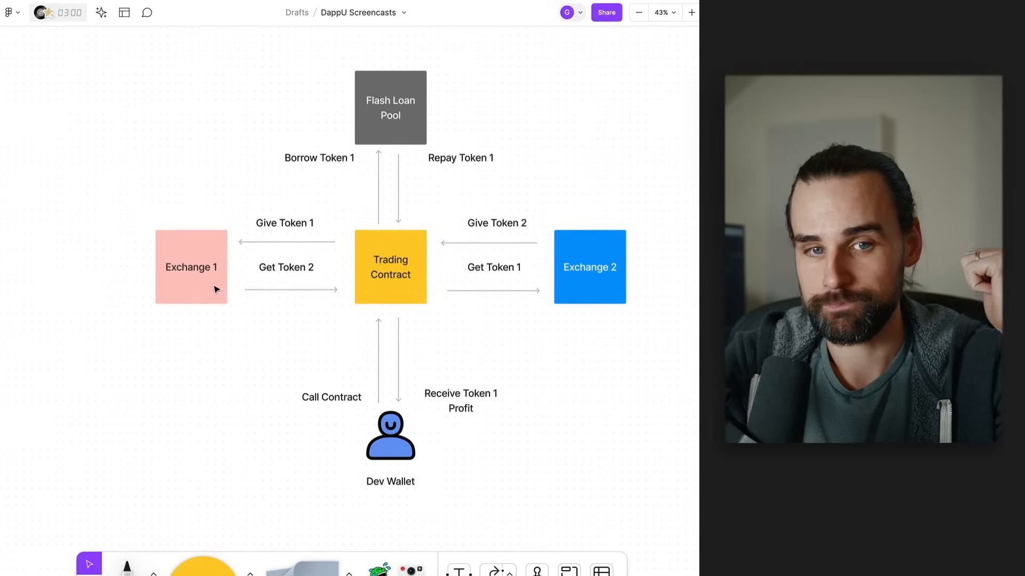
pyautogui.moveTo(680, 208)
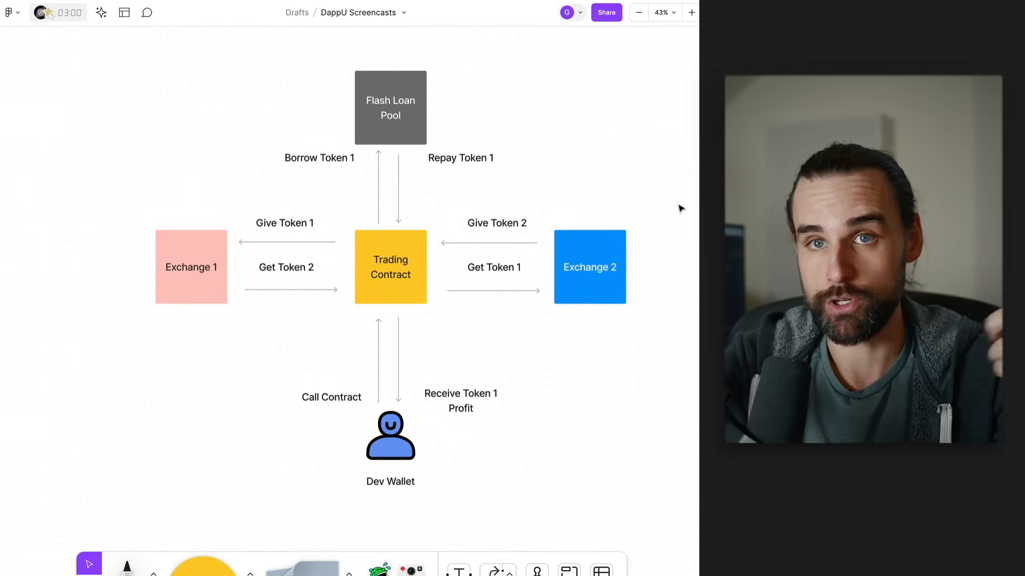
pyautogui.moveTo(450, 384)
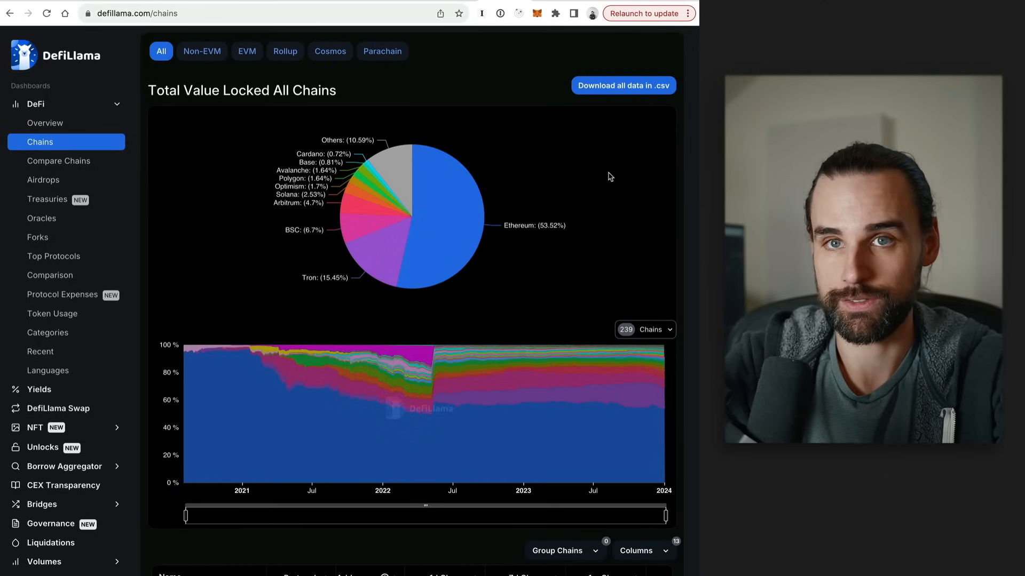
# Show the Forks dashboard's ranked protocol table, led by Uniswap V2 with 544 forks.
pyautogui.click(38, 237)
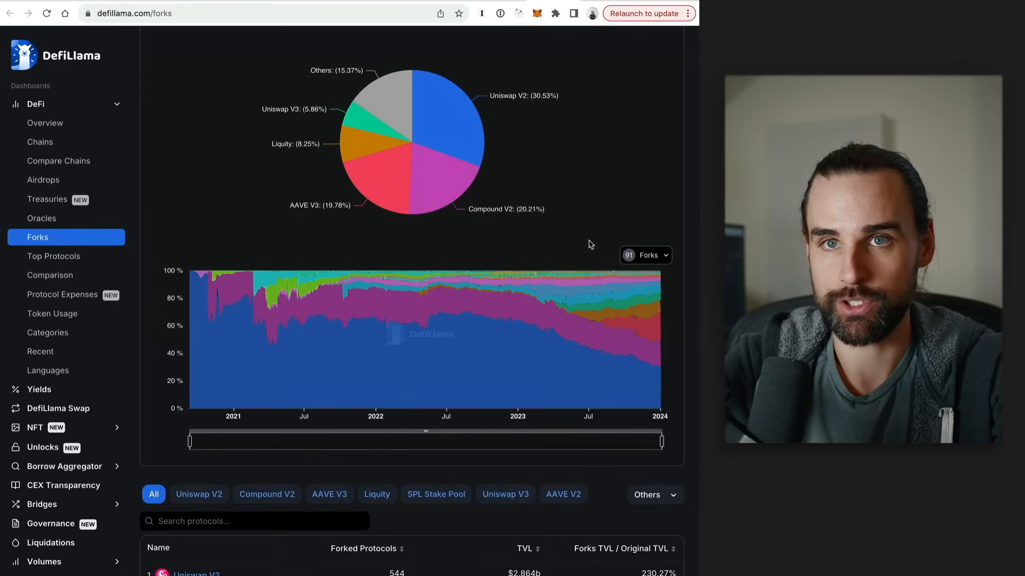
pyautogui.moveTo(599, 234)
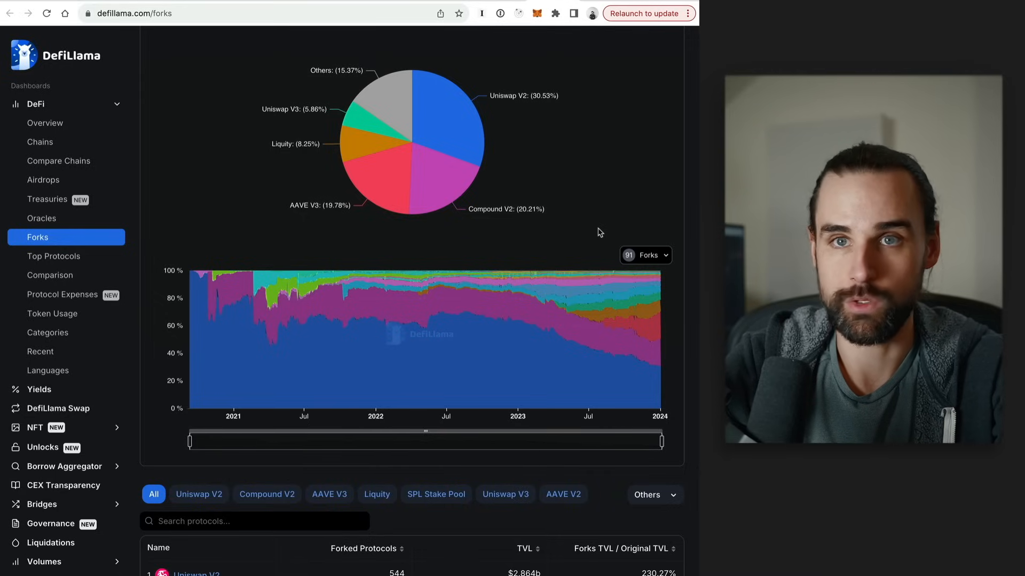
pyautogui.scroll(-3)
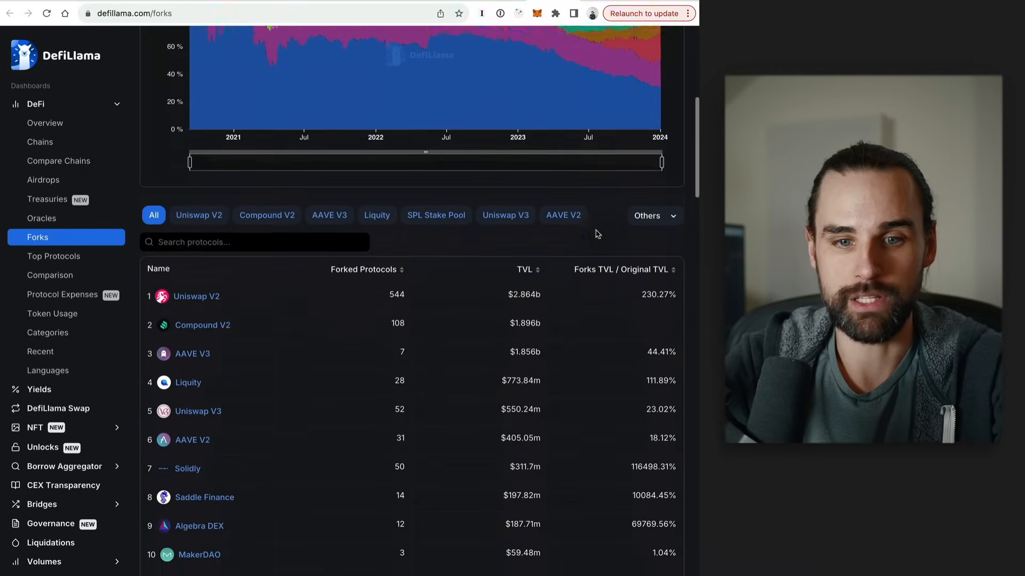
pyautogui.scroll(-3)
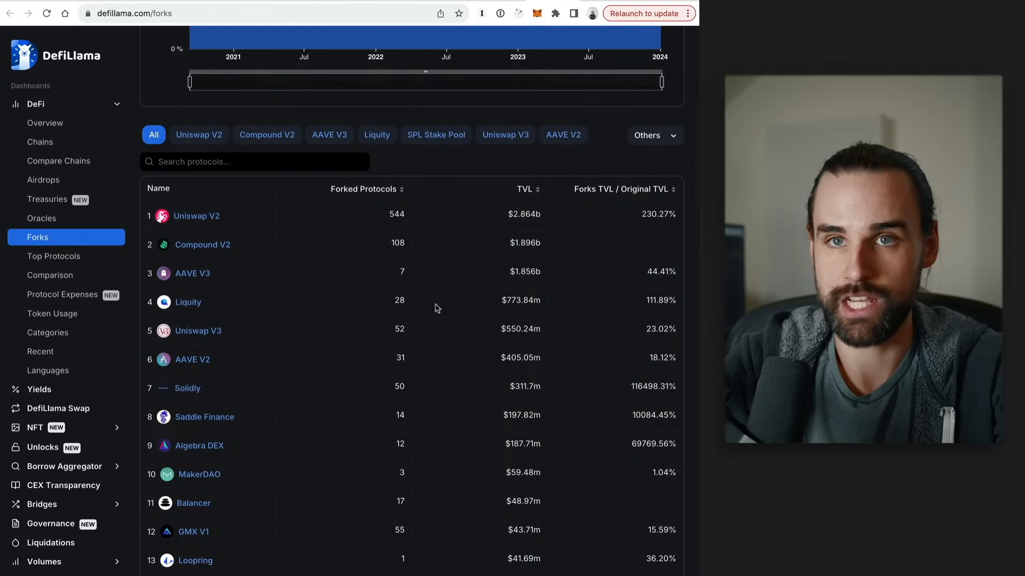
pyautogui.moveTo(225, 222)
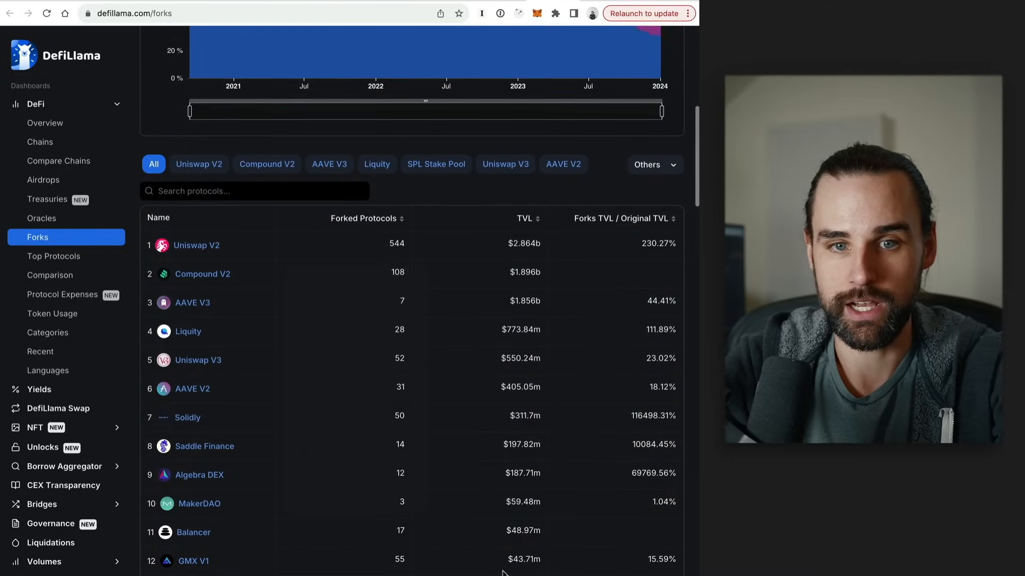
pyautogui.scroll(3)
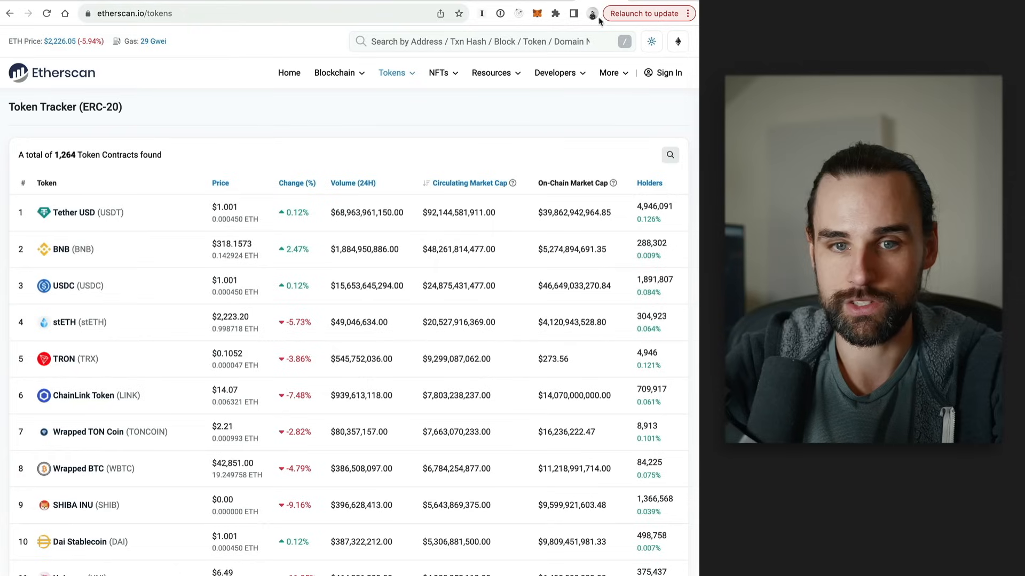
pyautogui.moveTo(216, 157)
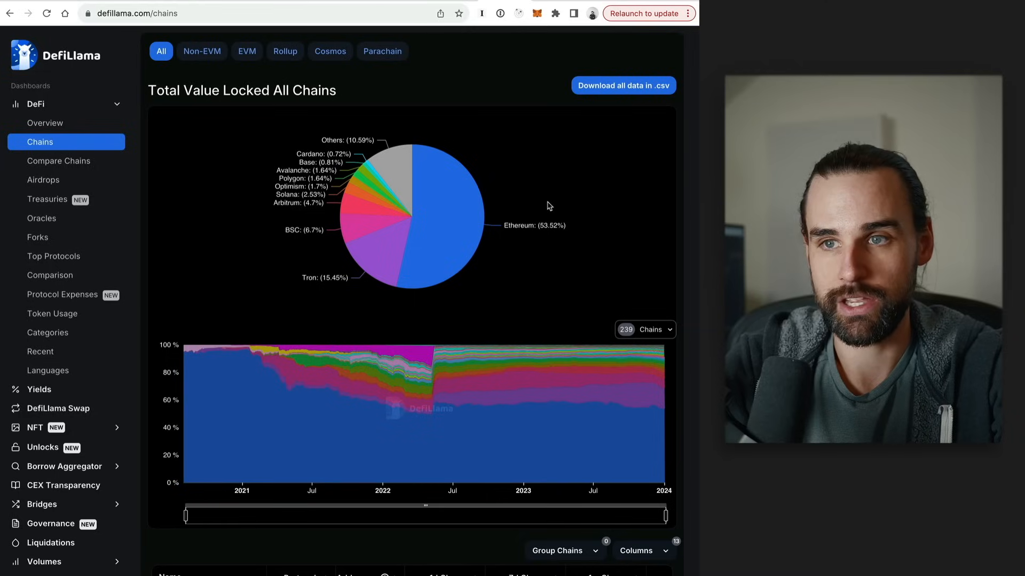
pyautogui.moveTo(542, 212)
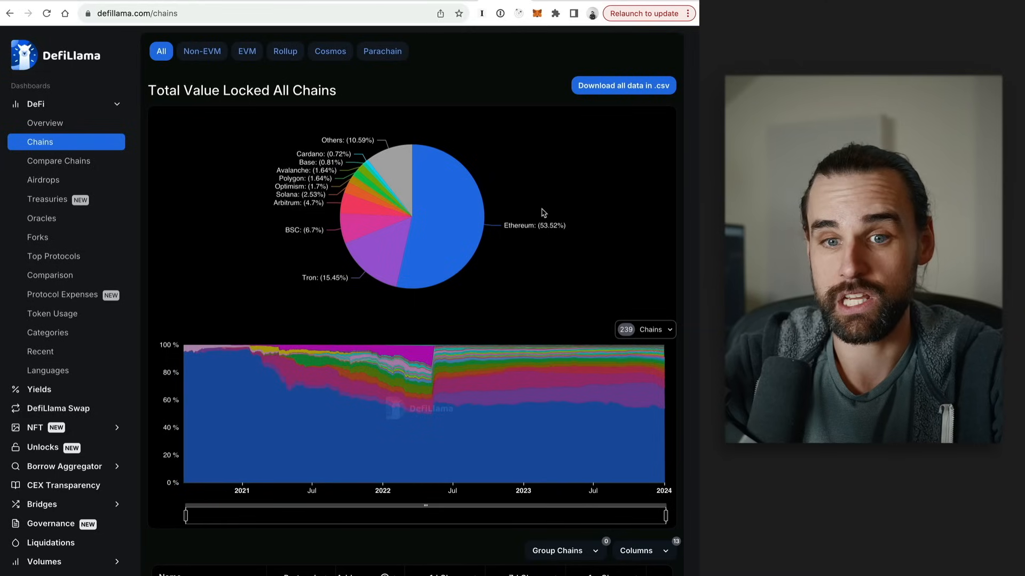
pyautogui.moveTo(348, 225)
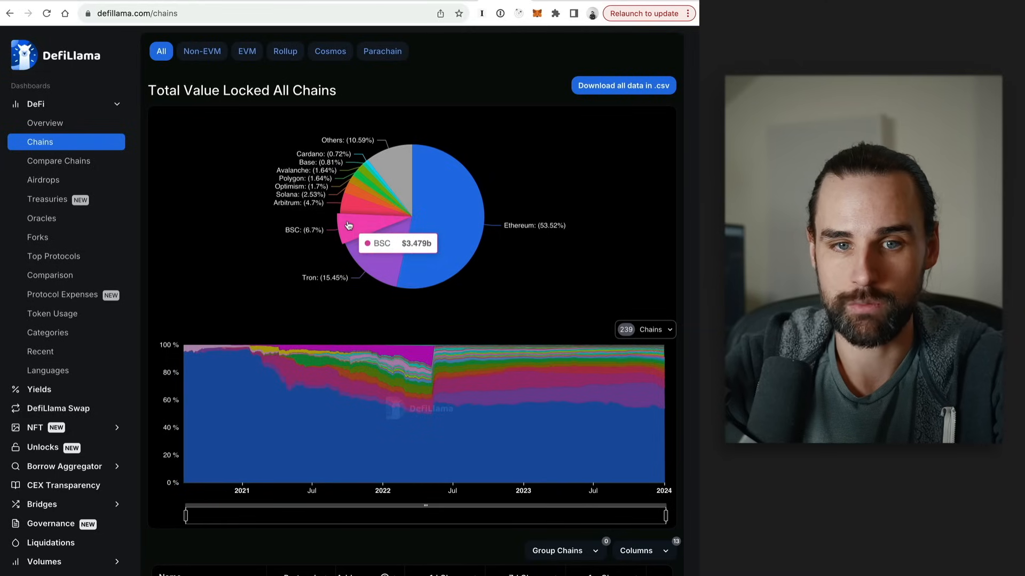
pyautogui.moveTo(357, 185)
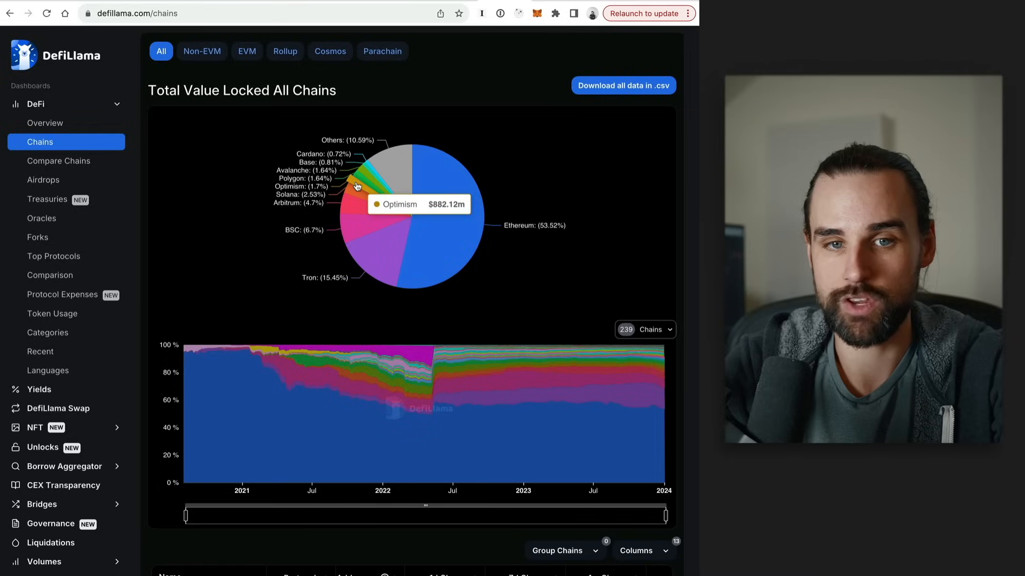
pyautogui.moveTo(383, 156)
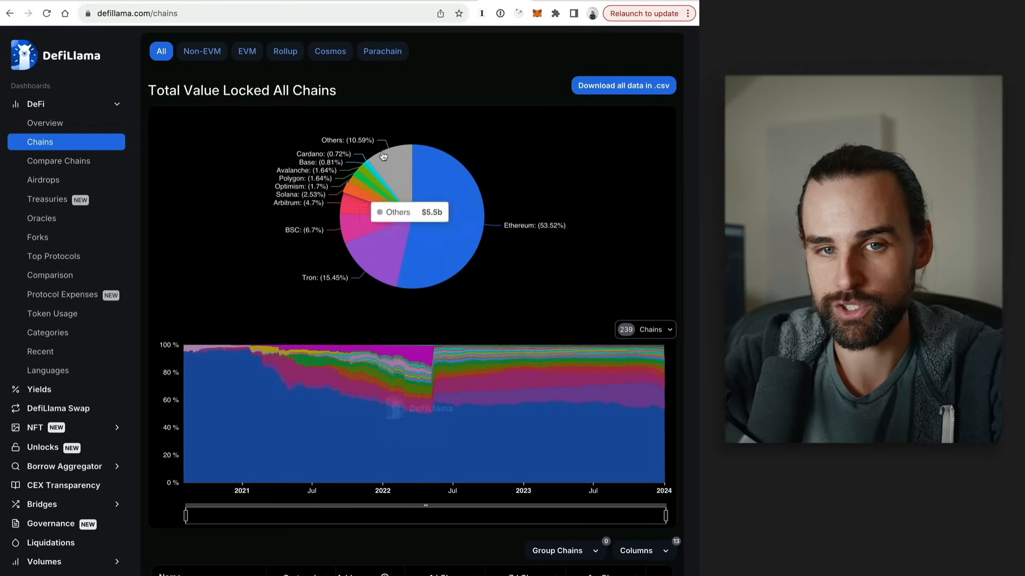